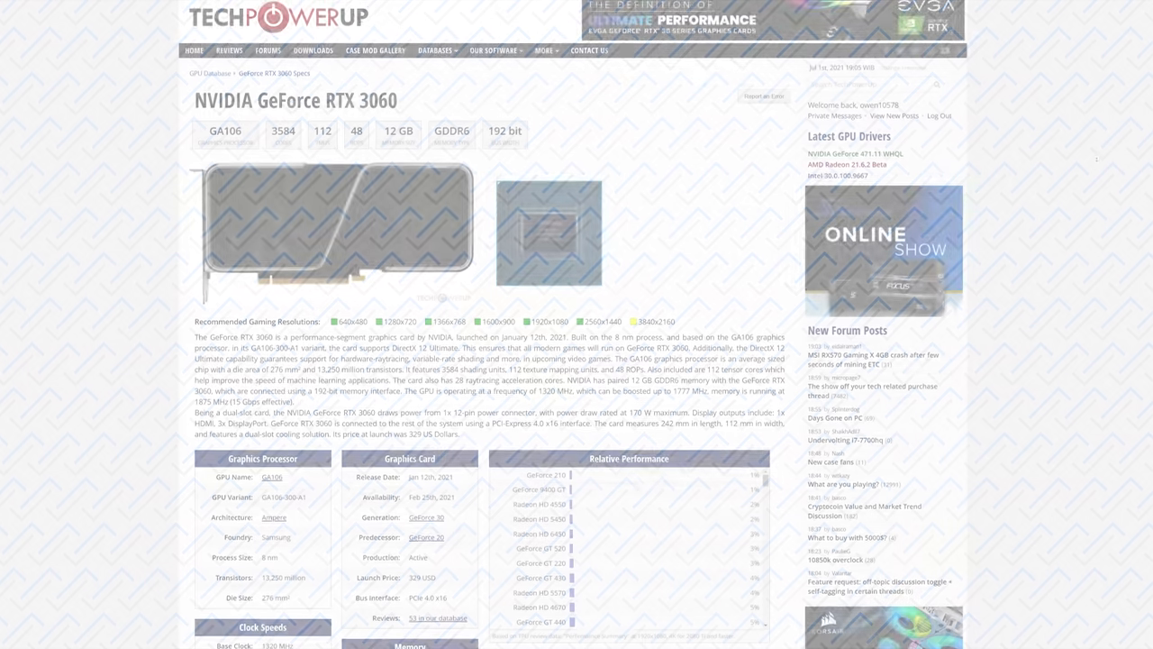
- Scroll down the RTX 3060 page past the specs to the 135-board retail table
scroll(down, 3)
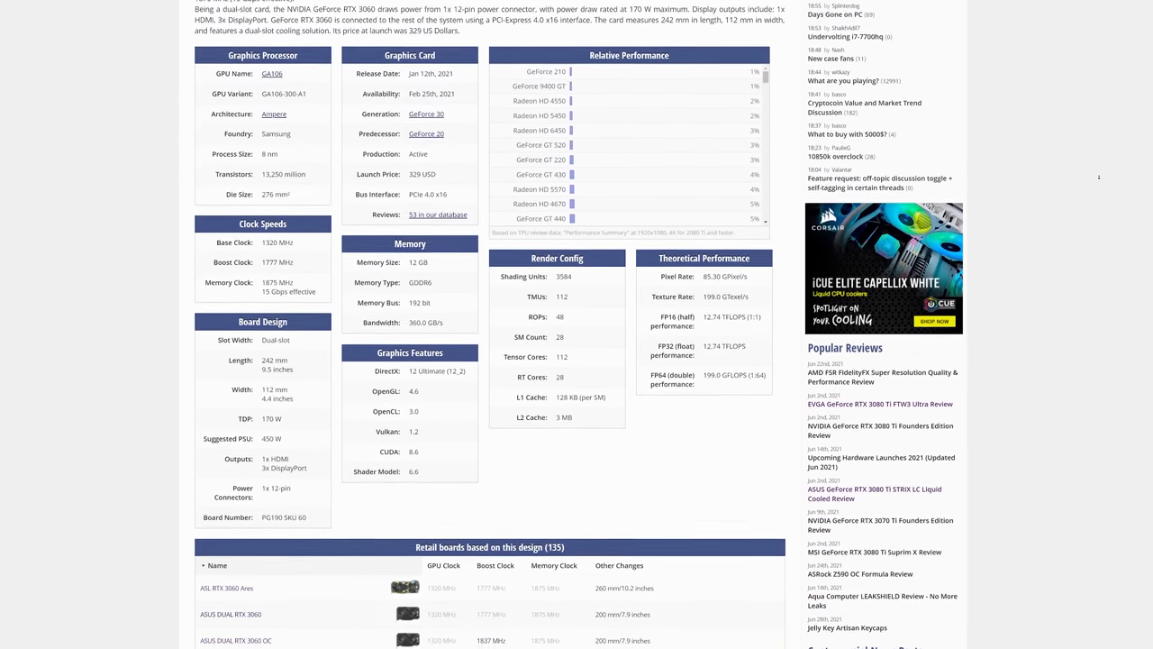
scroll(down, 3)
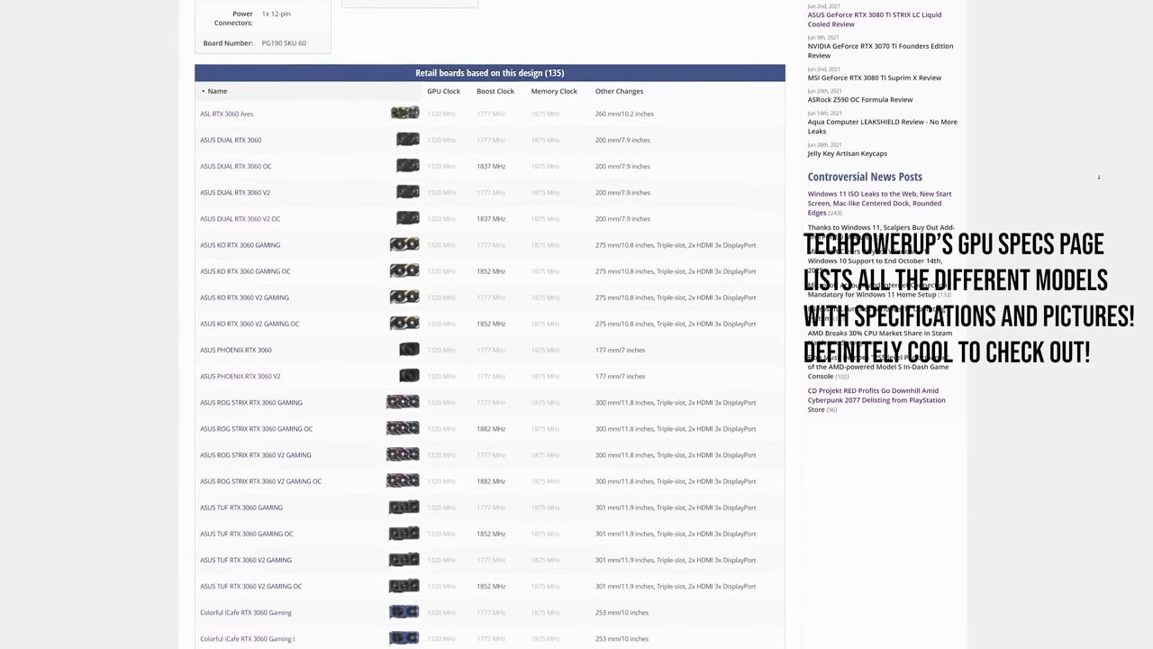
scroll(down, 3)
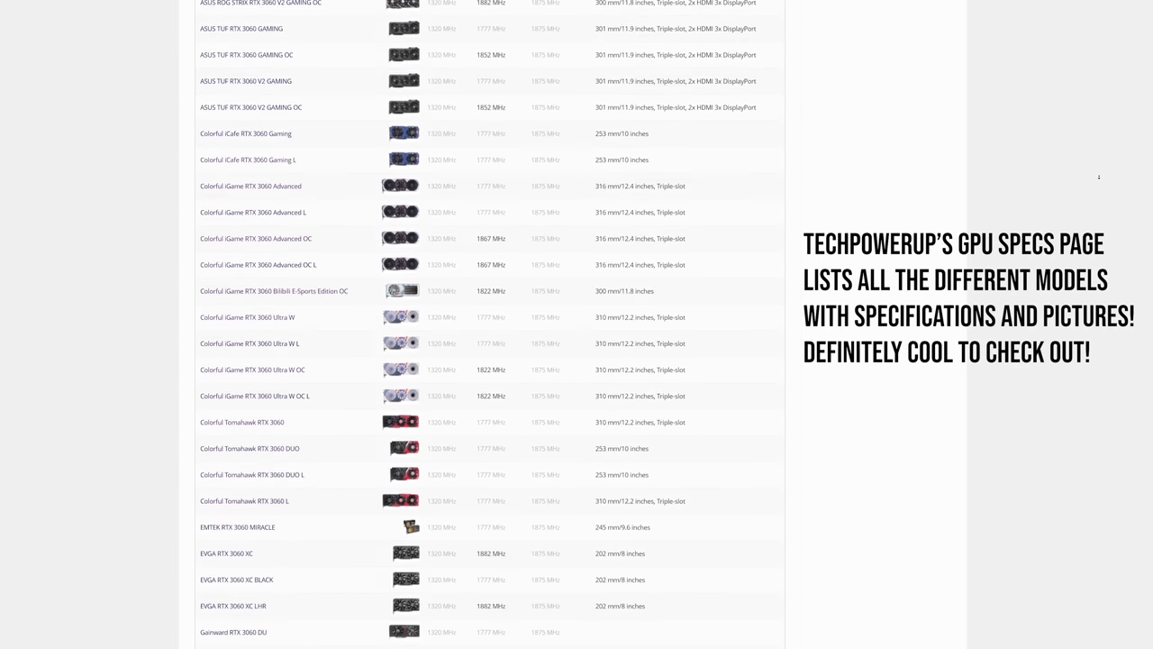
scroll(down, 3)
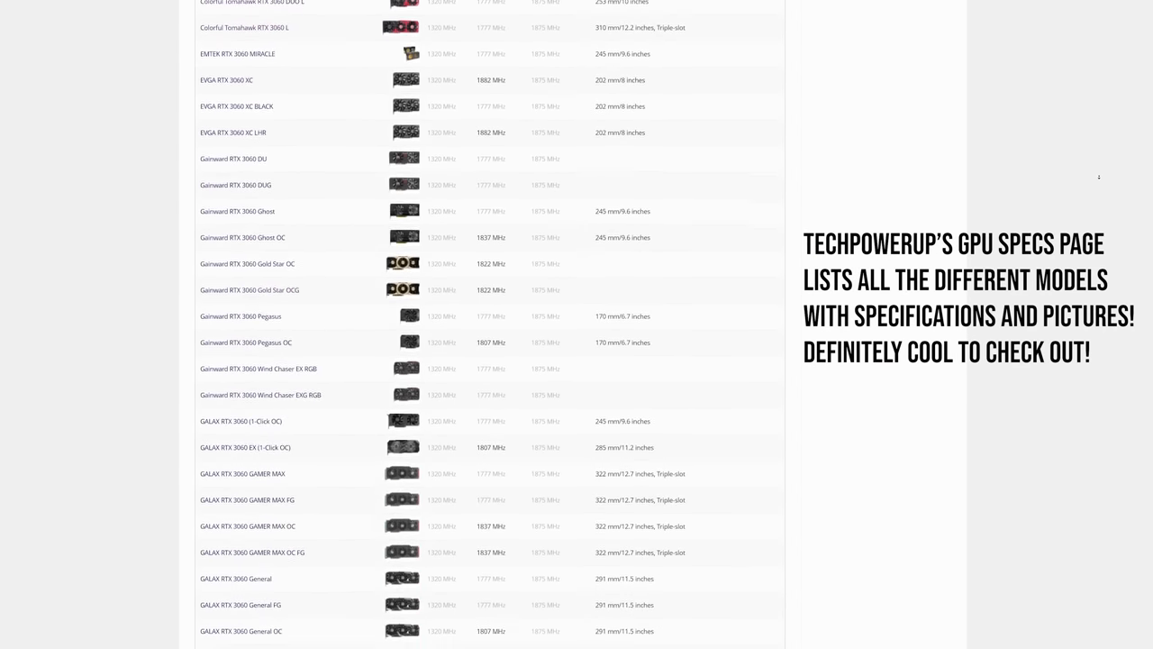
scroll(down, 3)
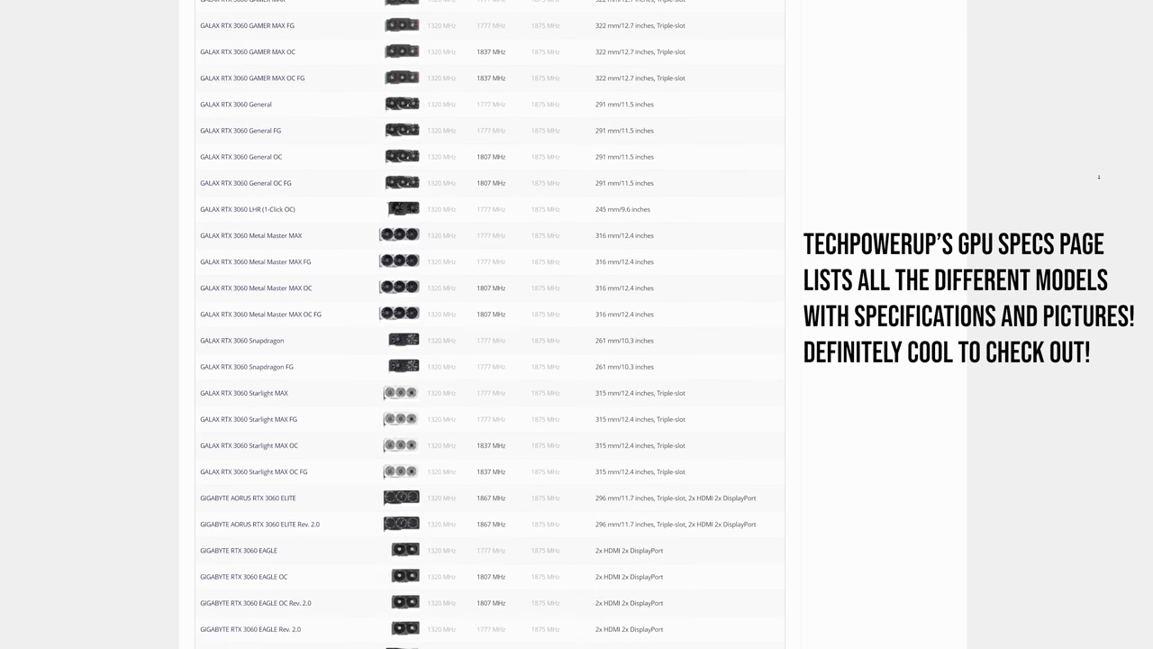
scroll(down, 3)
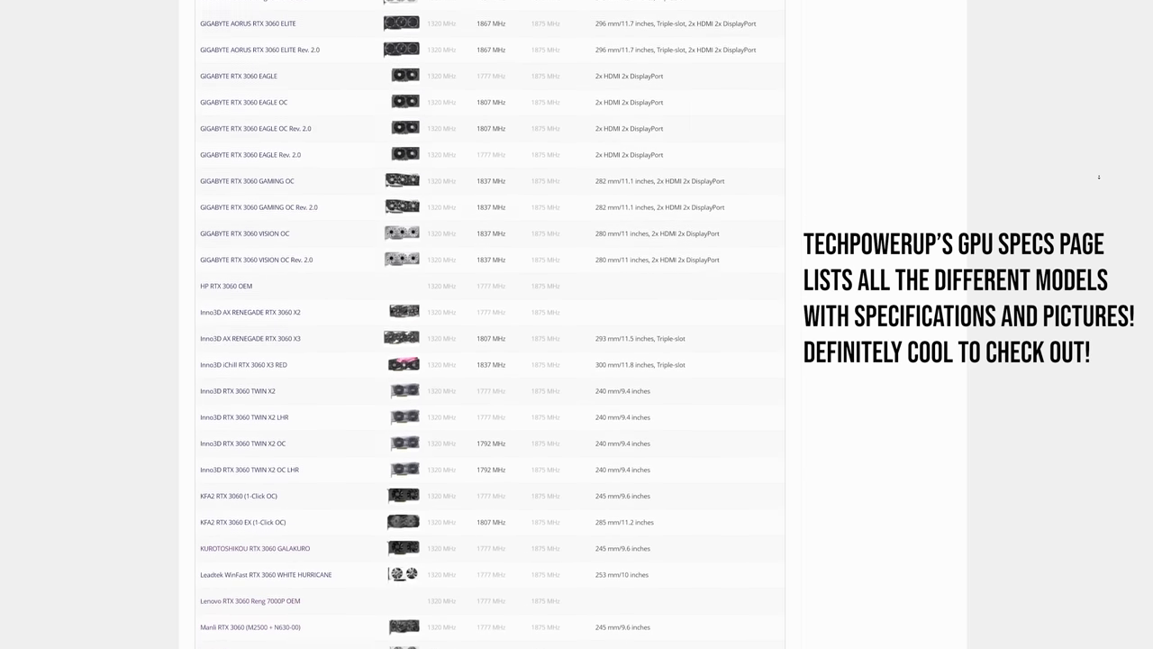
scroll(down, 3)
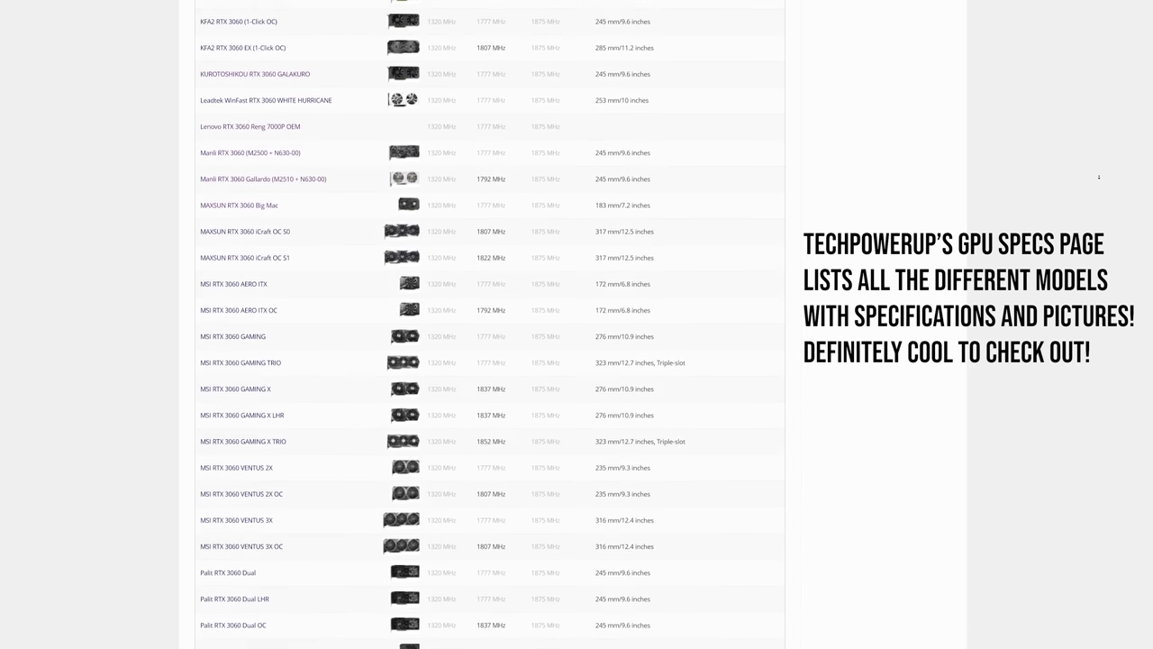
scroll(down, 3)
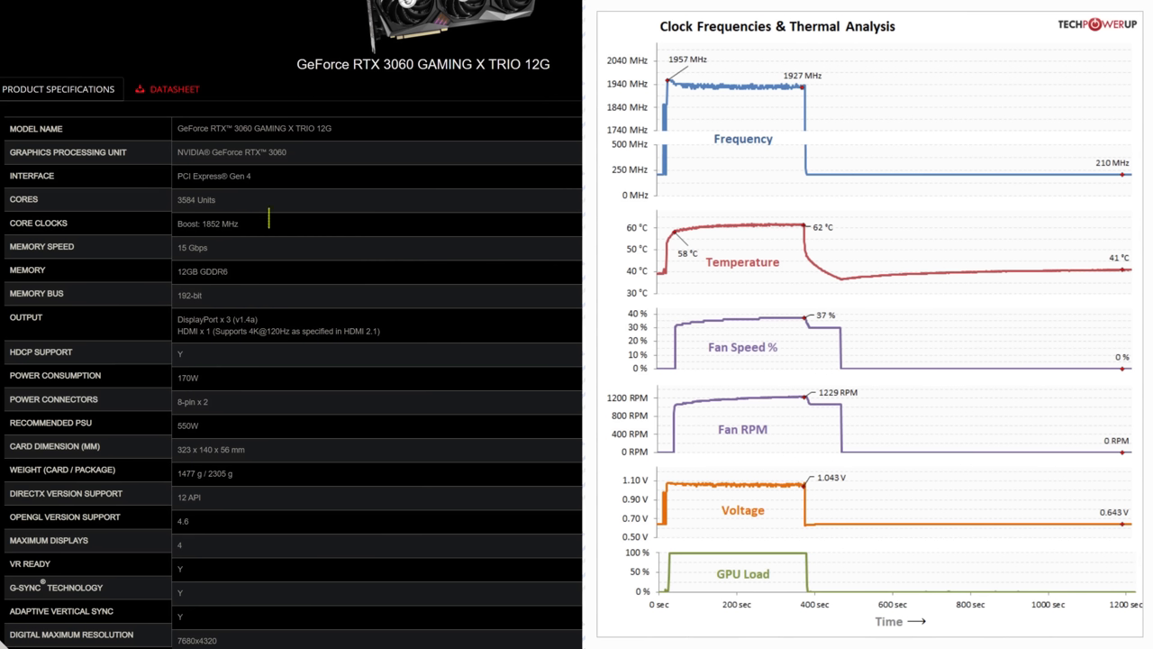
- Bring up the MSI RTX 3060 Gaming X Trio 12G review with specs and thermal charts
click(117, 224)
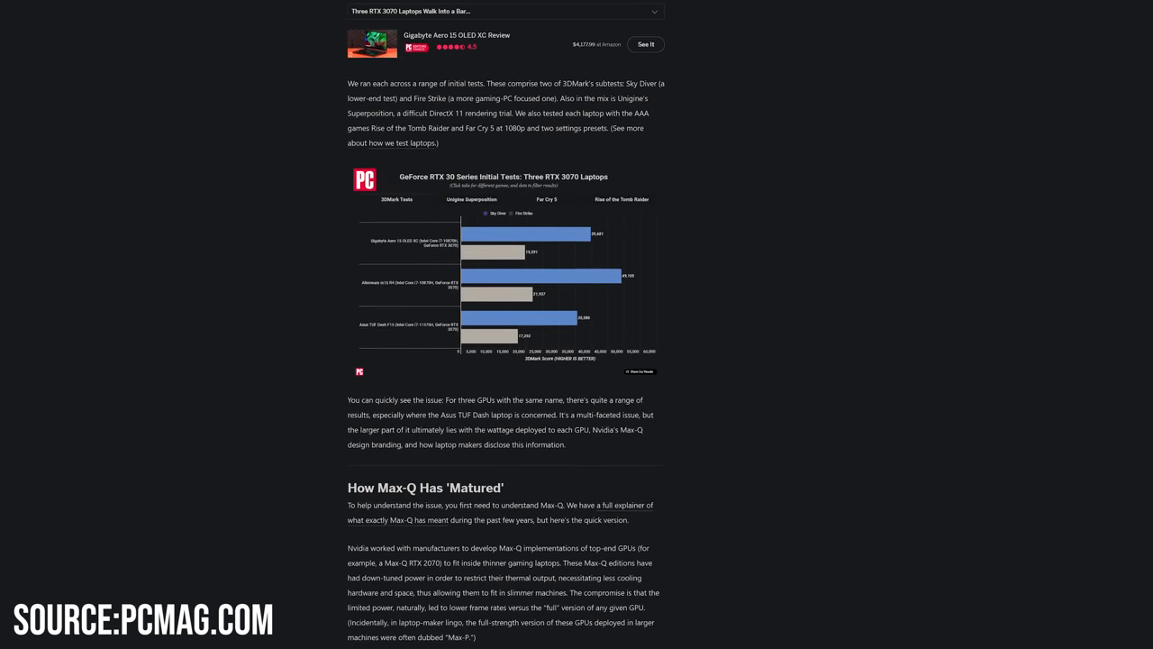
- Highlight the Max-Q article's quoted paragraph on laptop GPU capability transparency
scroll(down, 3)
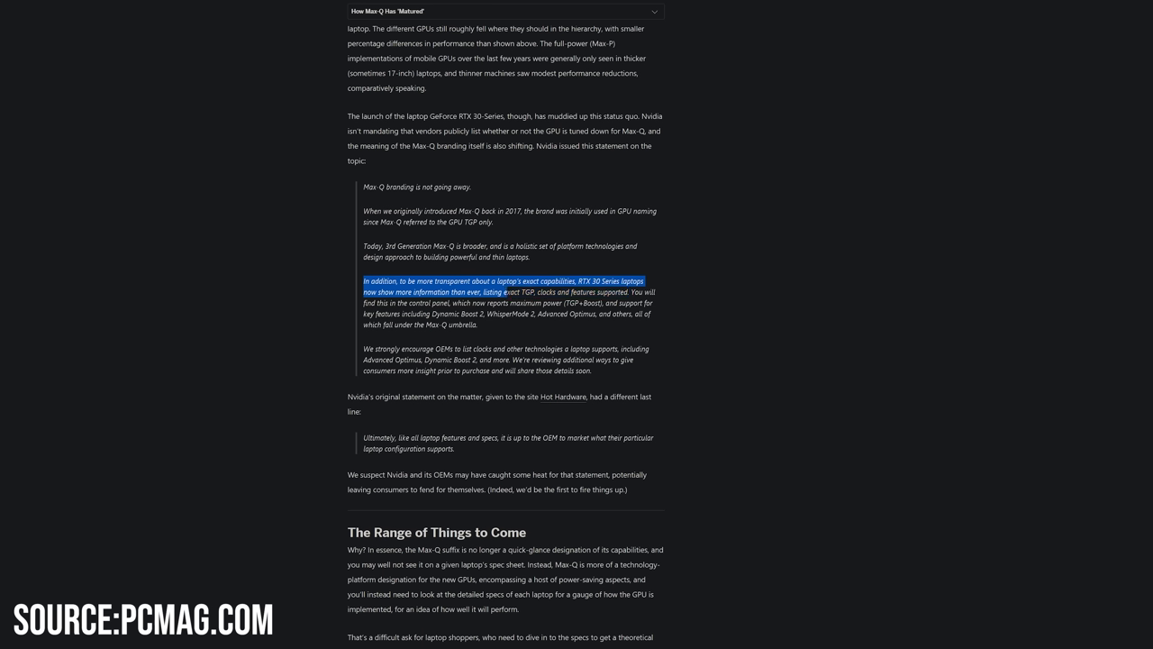
drag(505, 291, 591, 303)
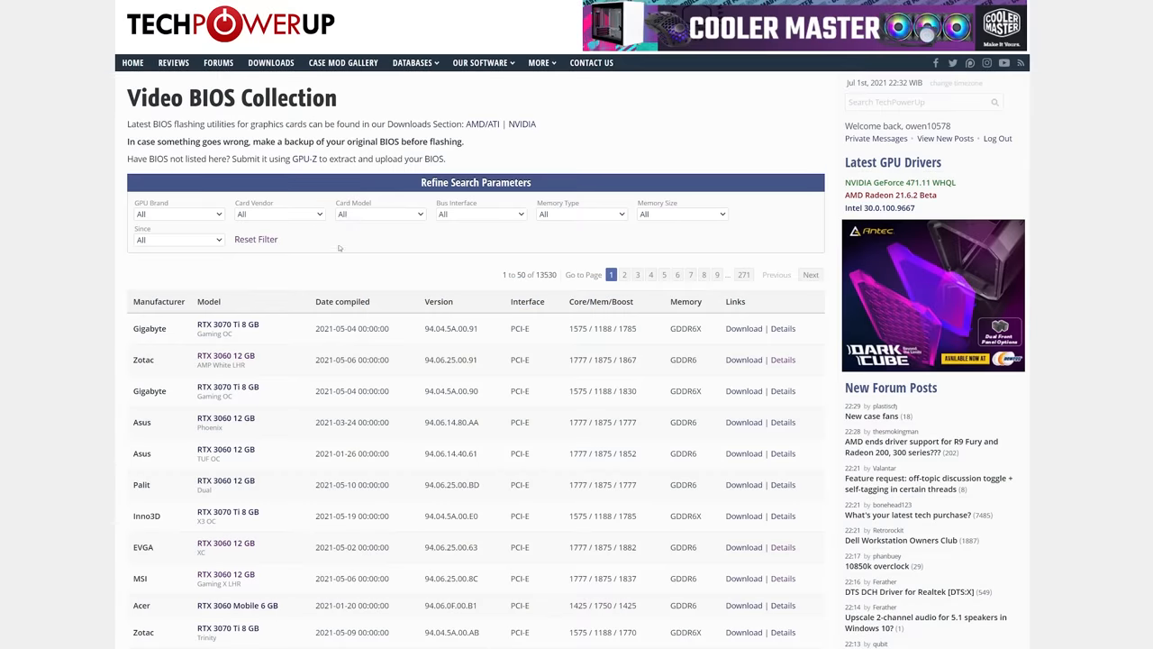
- Filter the Video BIOS Collection by Card Model to RTX 3060, yielding 56 results
click(378, 212)
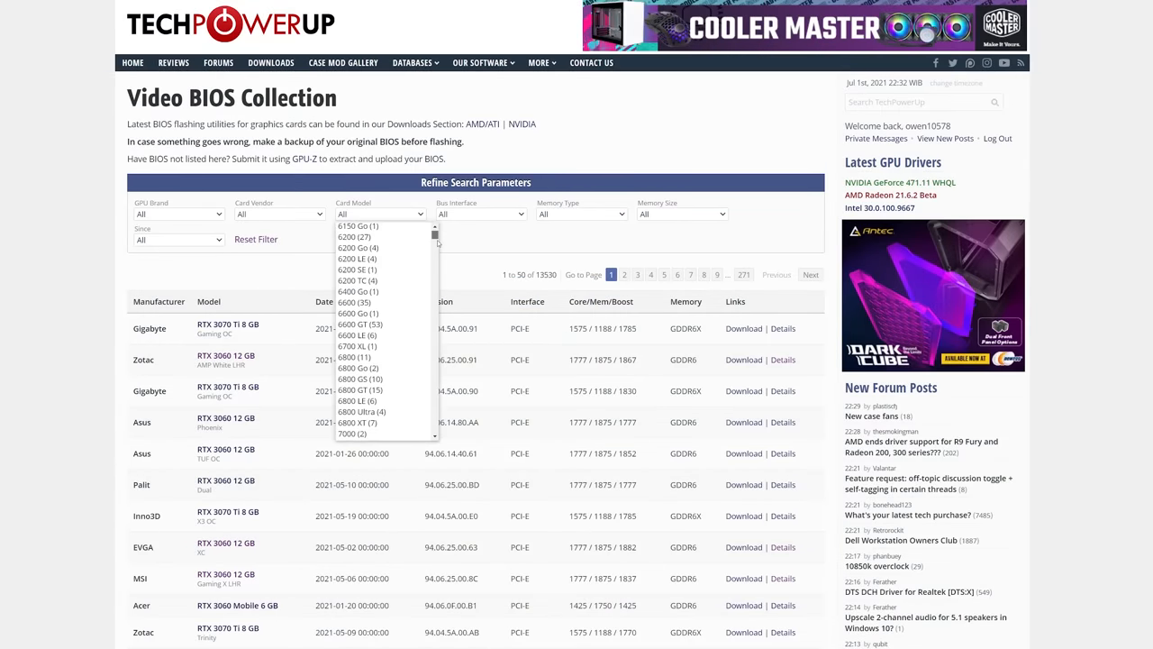
scroll(down, 3)
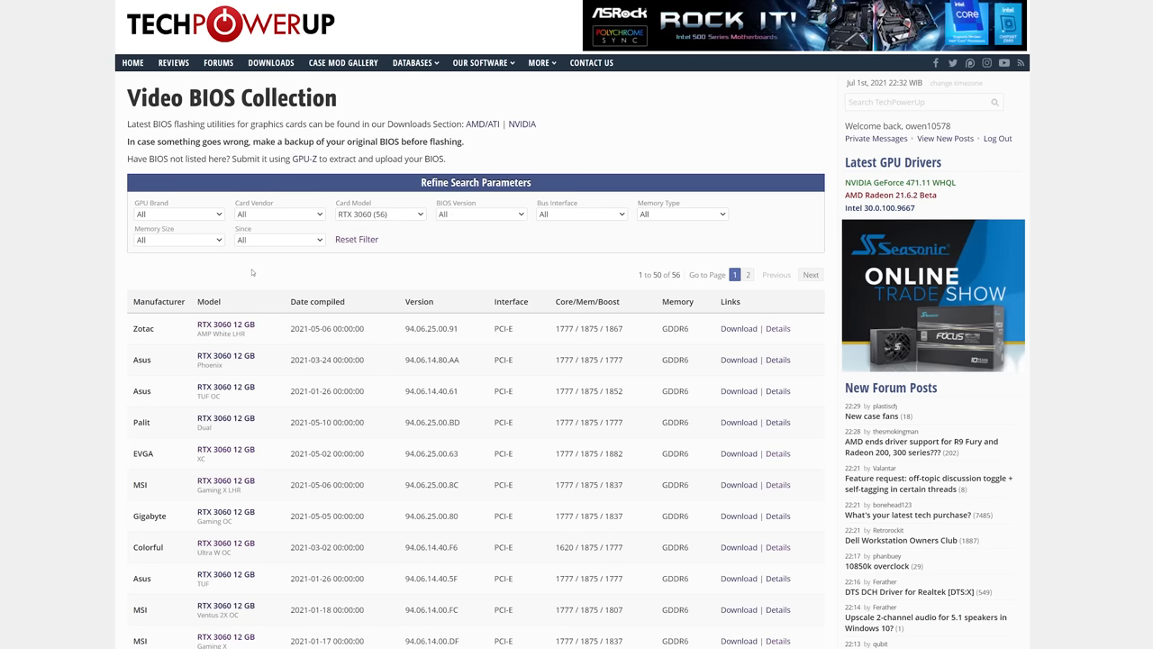
scroll(down, 3)
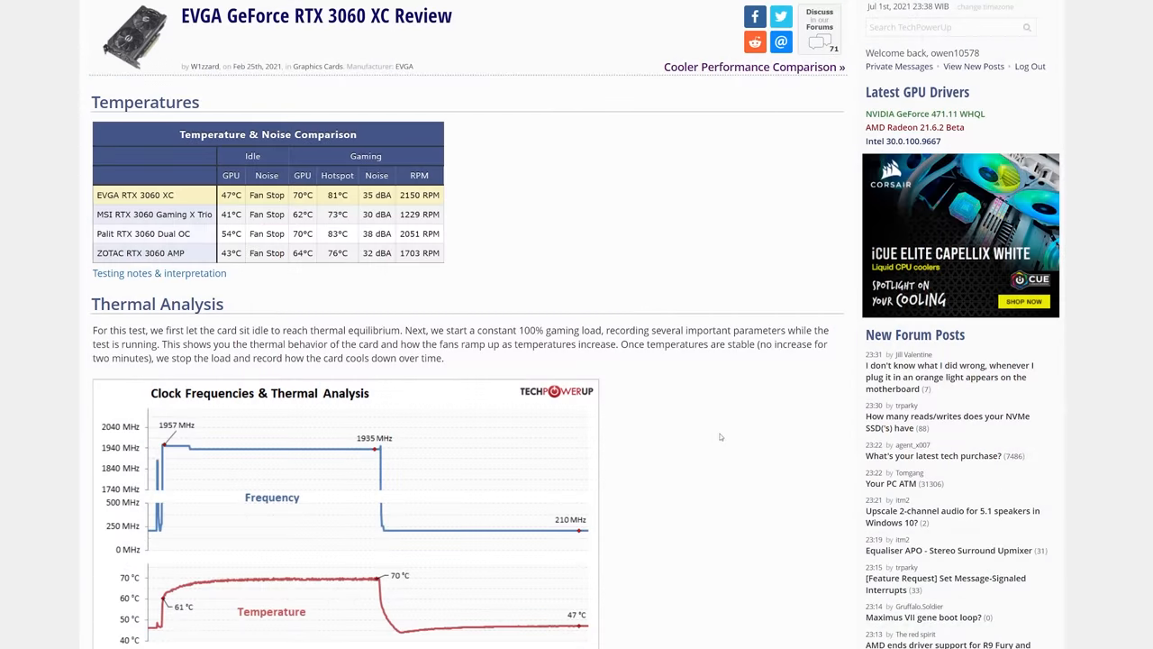
- Scroll the Palit RTX 3060 Dual OC review to its temperature table and thermal charts
scroll(down, 3)
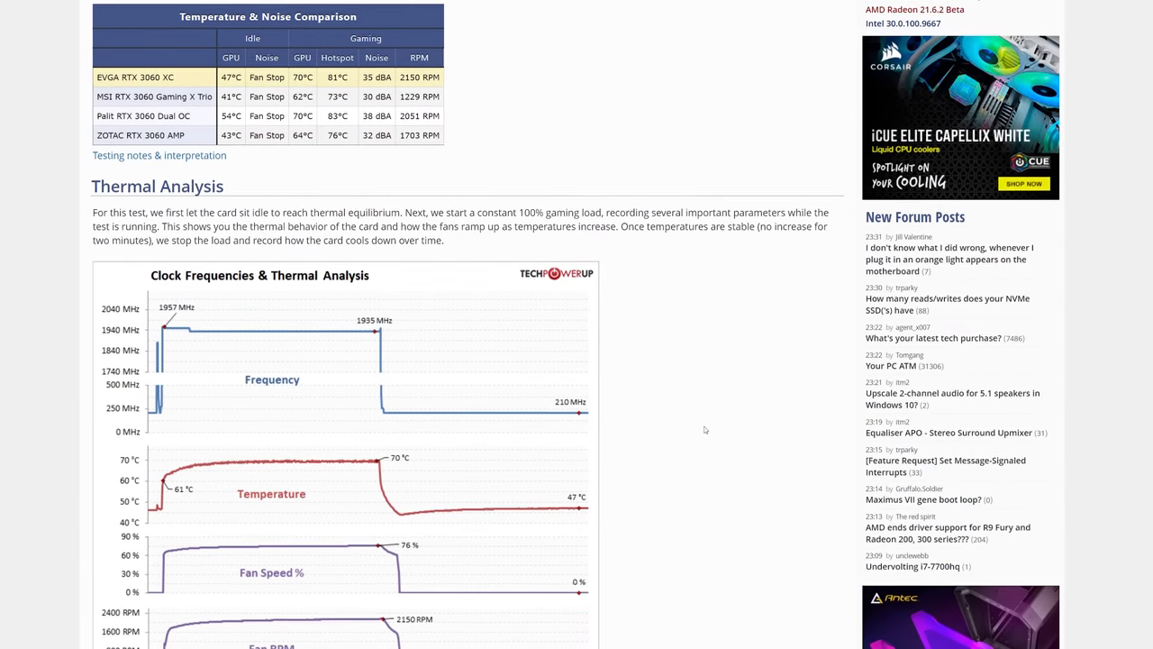
scroll(down, 3)
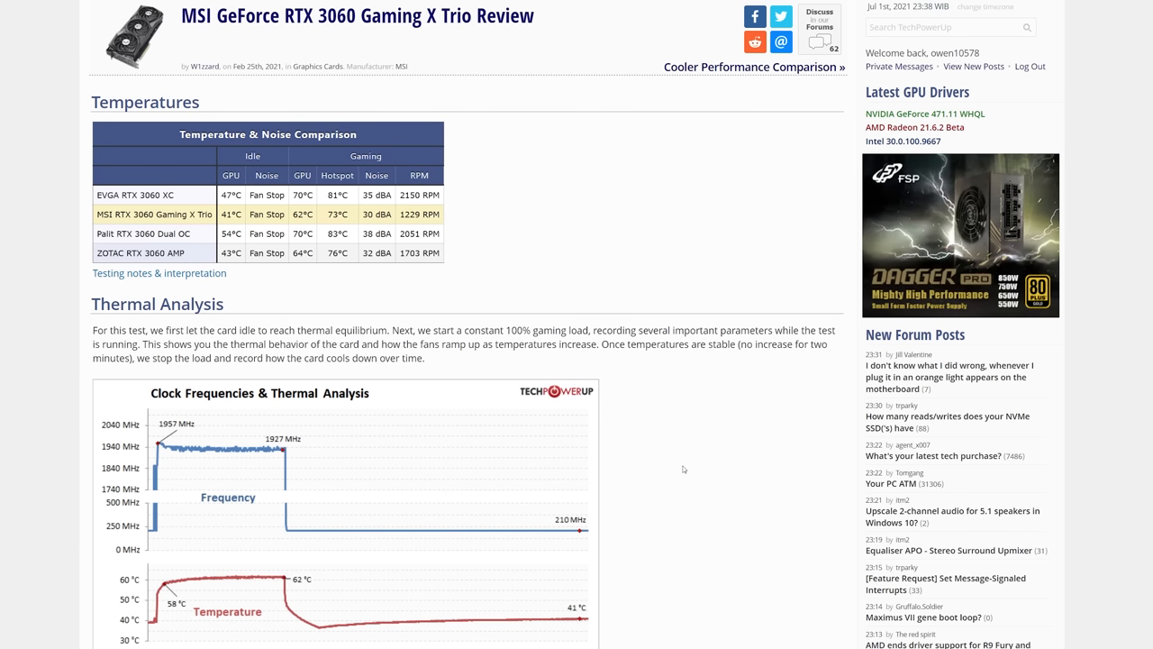
scroll(down, 3)
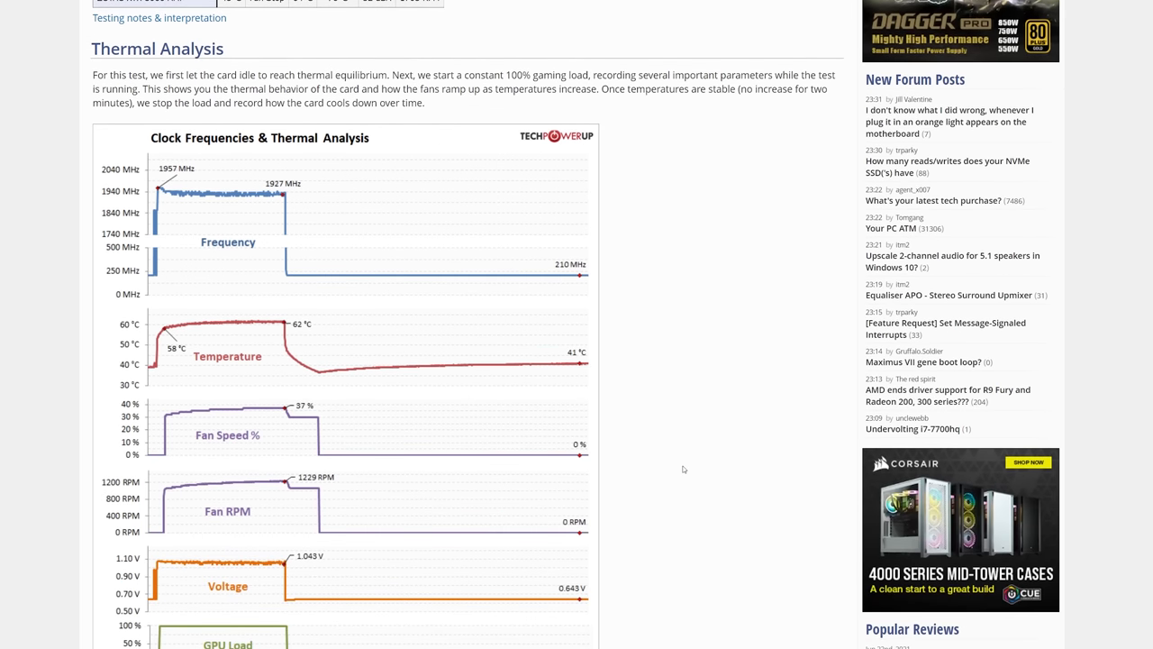
mouse_move(686, 467)
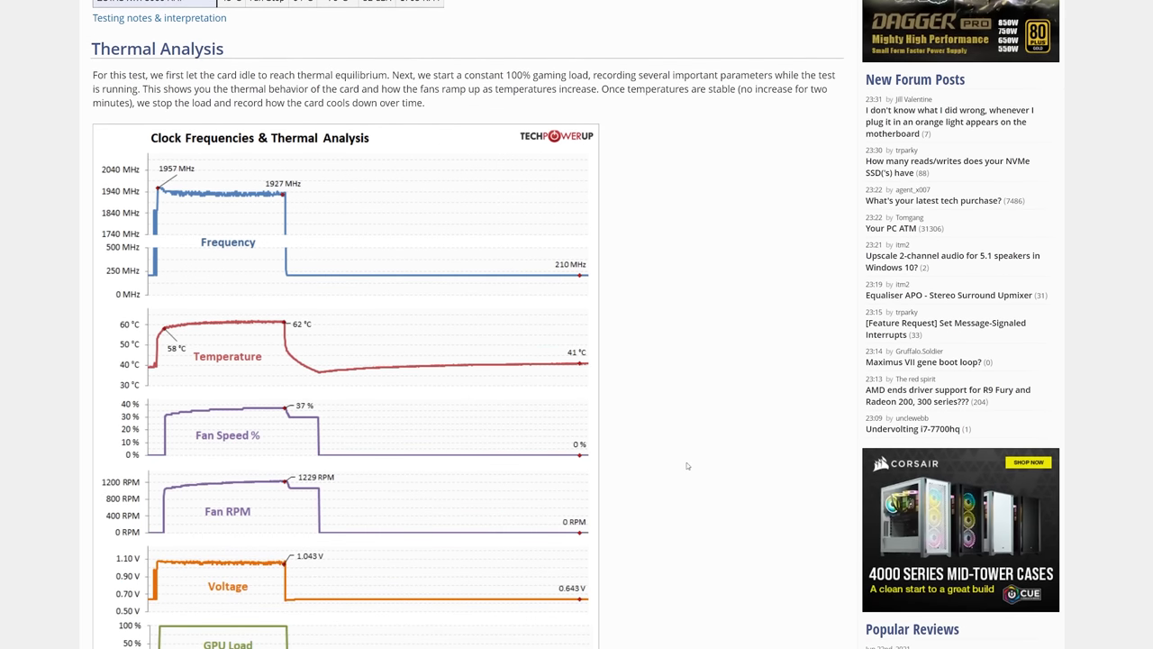
scroll(up, 3)
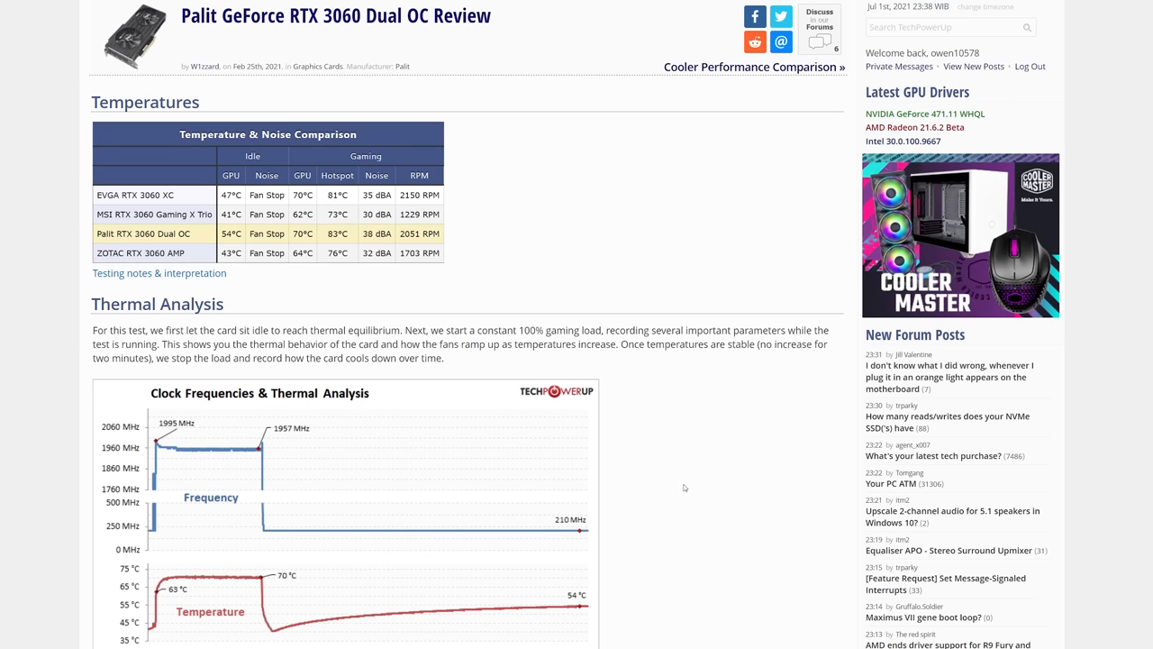
scroll(down, 3)
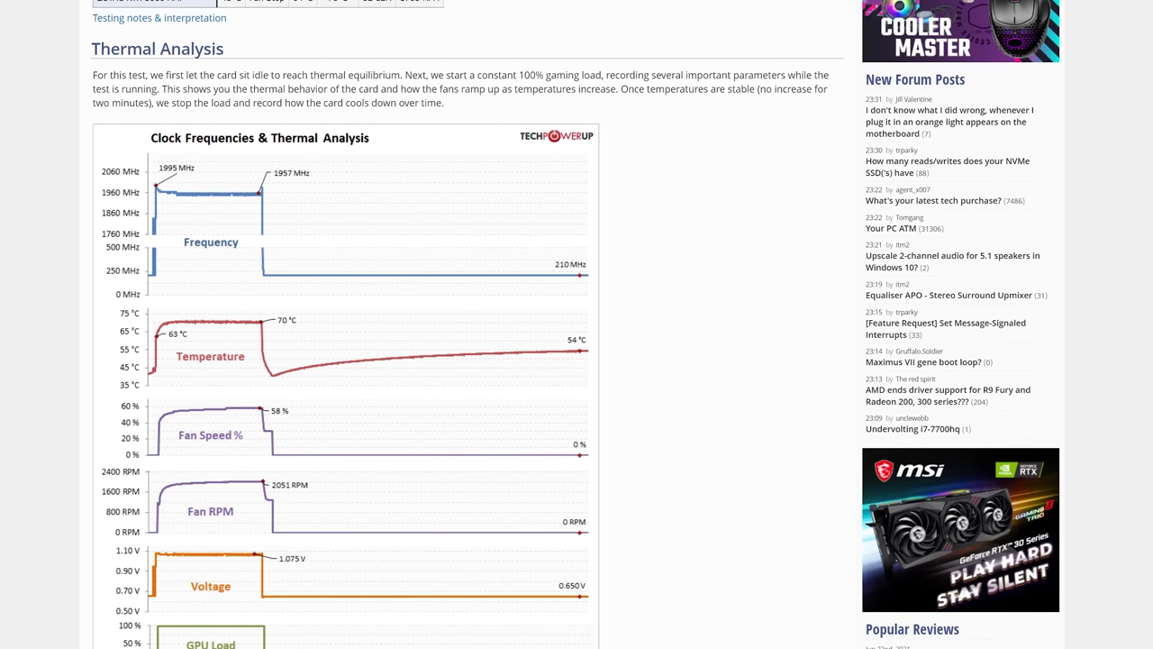
scroll(up, 3)
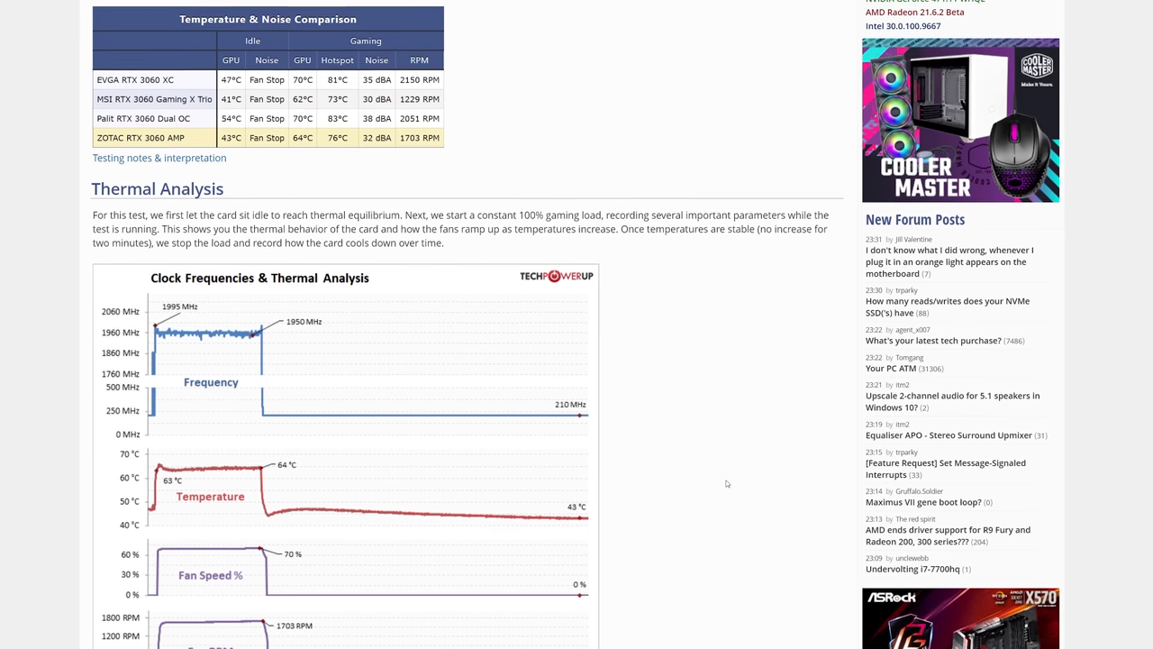
scroll(down, 3)
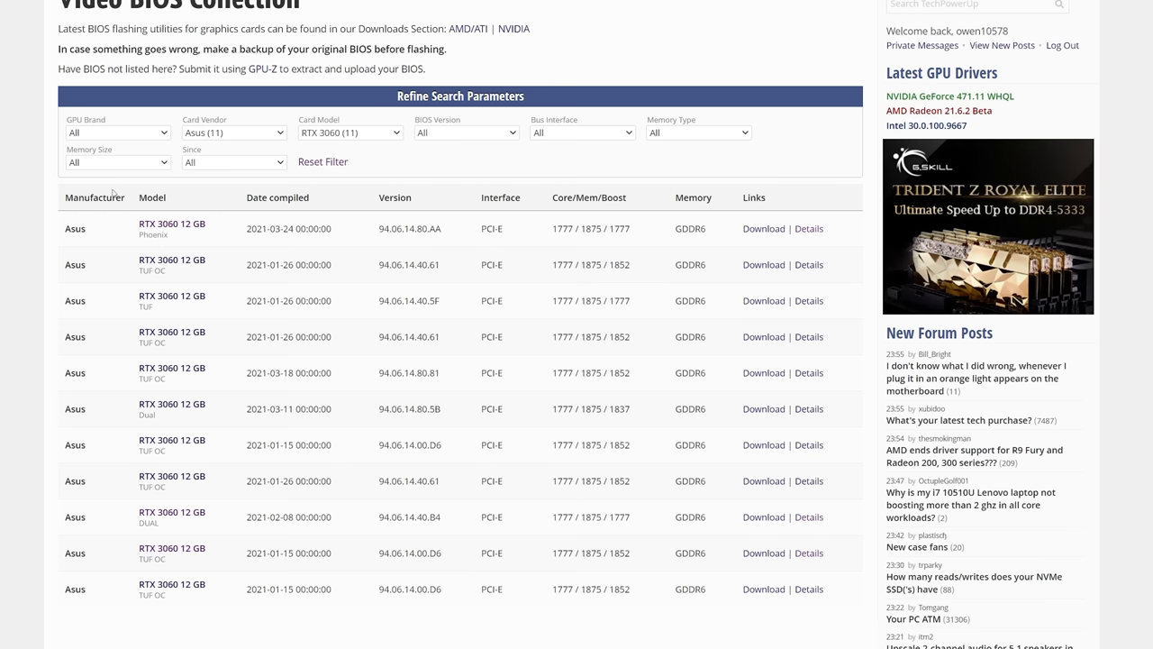
- View another RTX 3060 board partner model's database entry
click(807, 263)
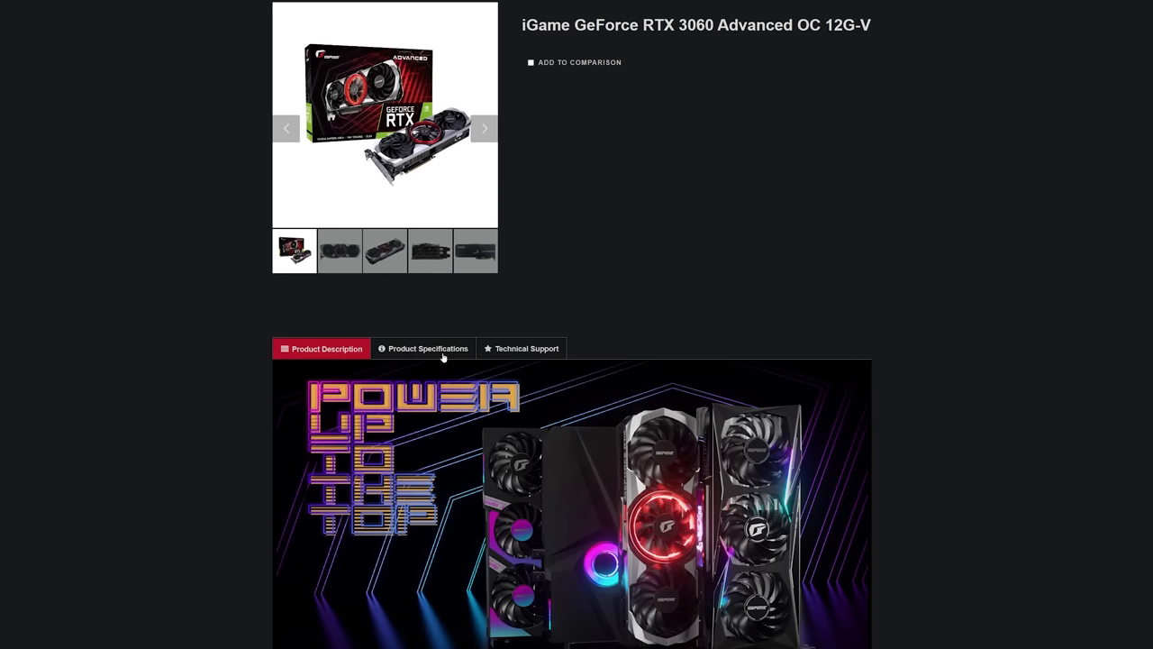
- Show the Colorful iGame GeForce RTX 3060 Advanced OC 12G-V product page
click(422, 348)
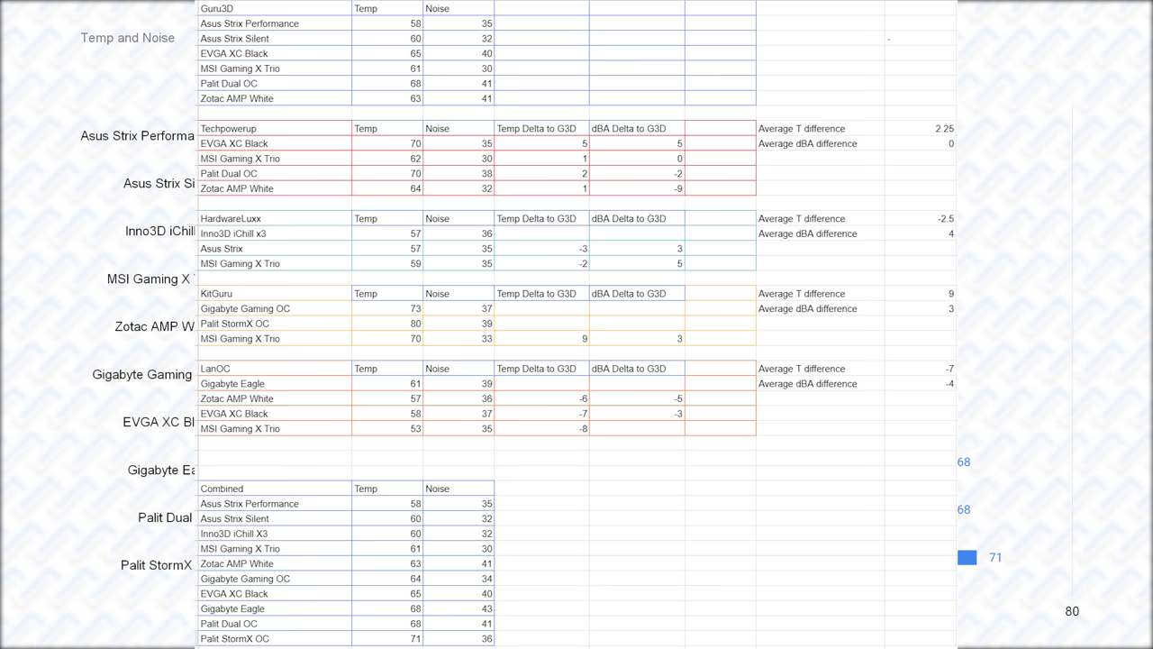
- Move to the Temp and Noise tables comparing each review site against Guru3D
key(right)
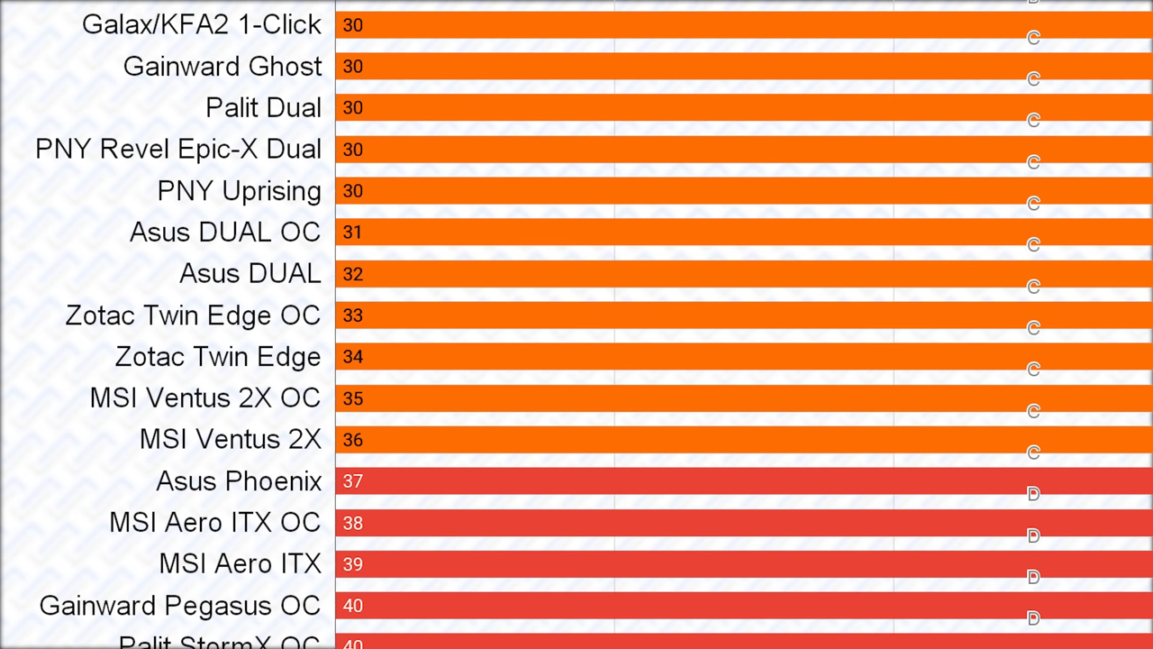
scroll(up, 3)
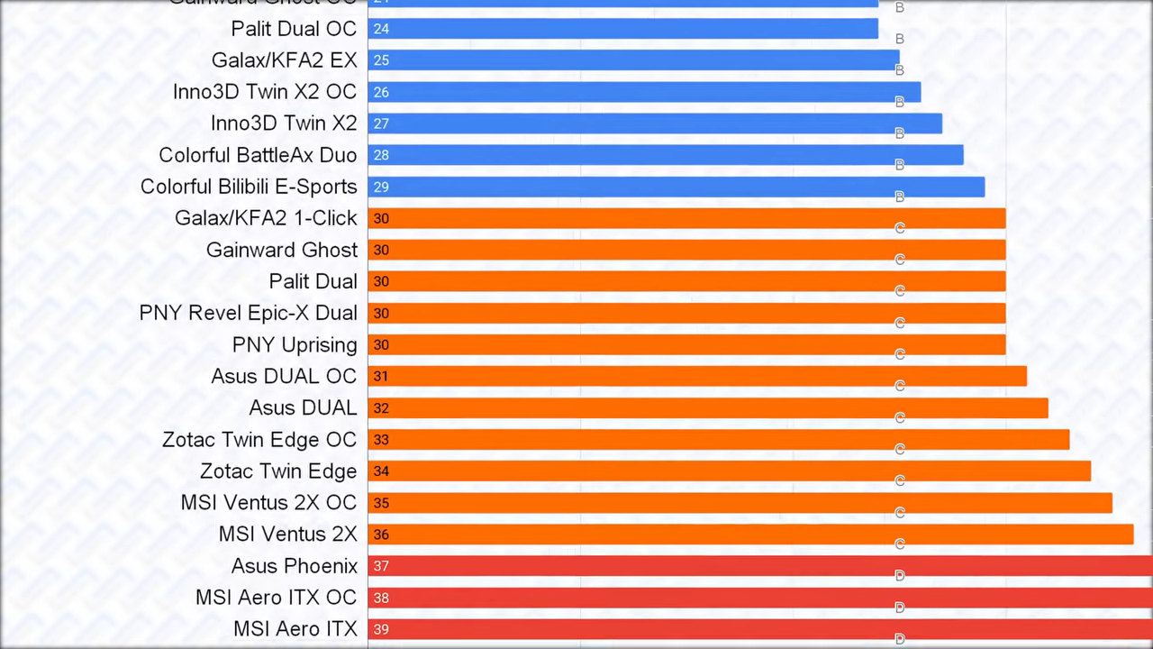